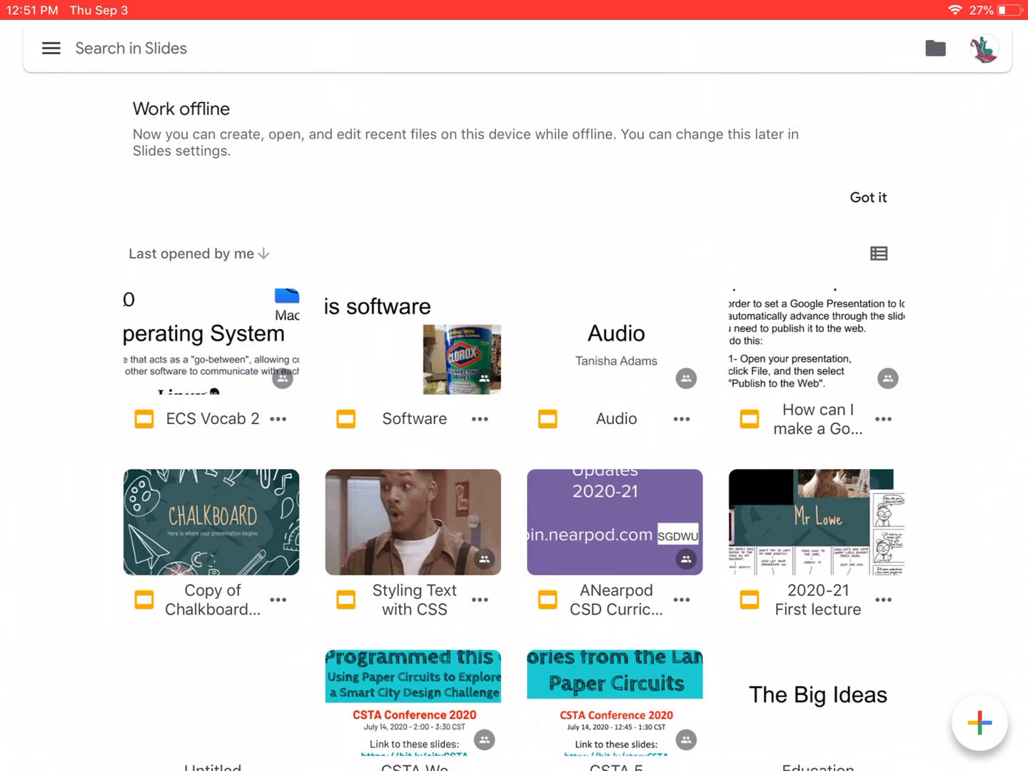
Step: Copy the ECS Vocab 2 presentation's link from its options menu
click(480, 419)
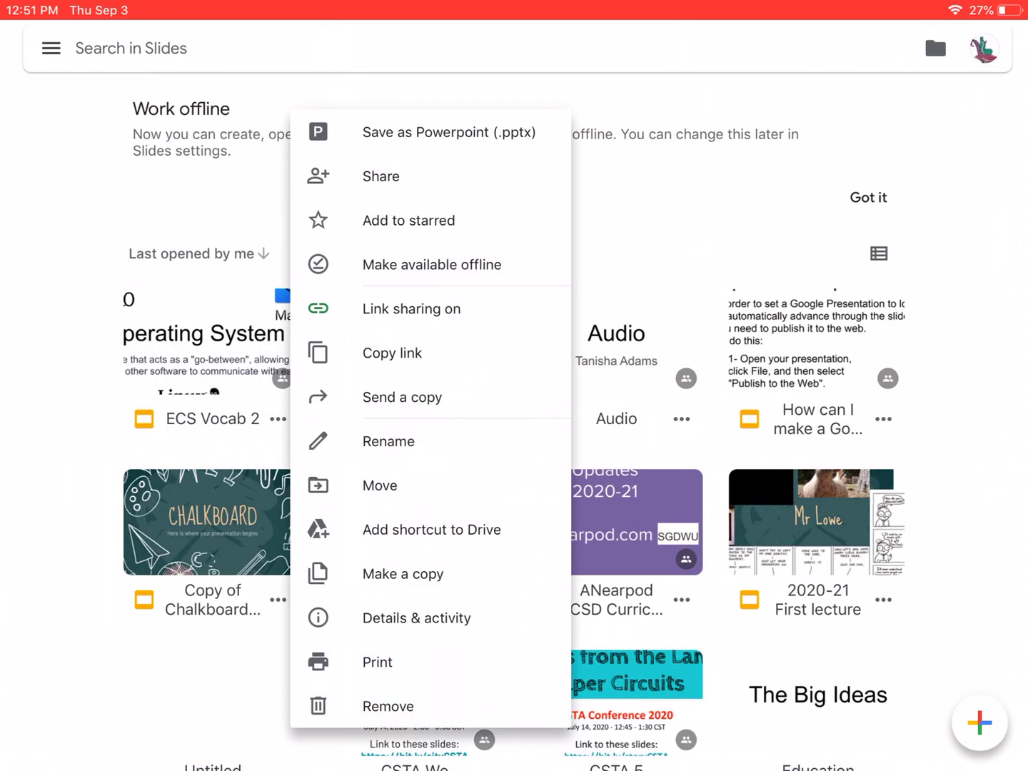
click(392, 353)
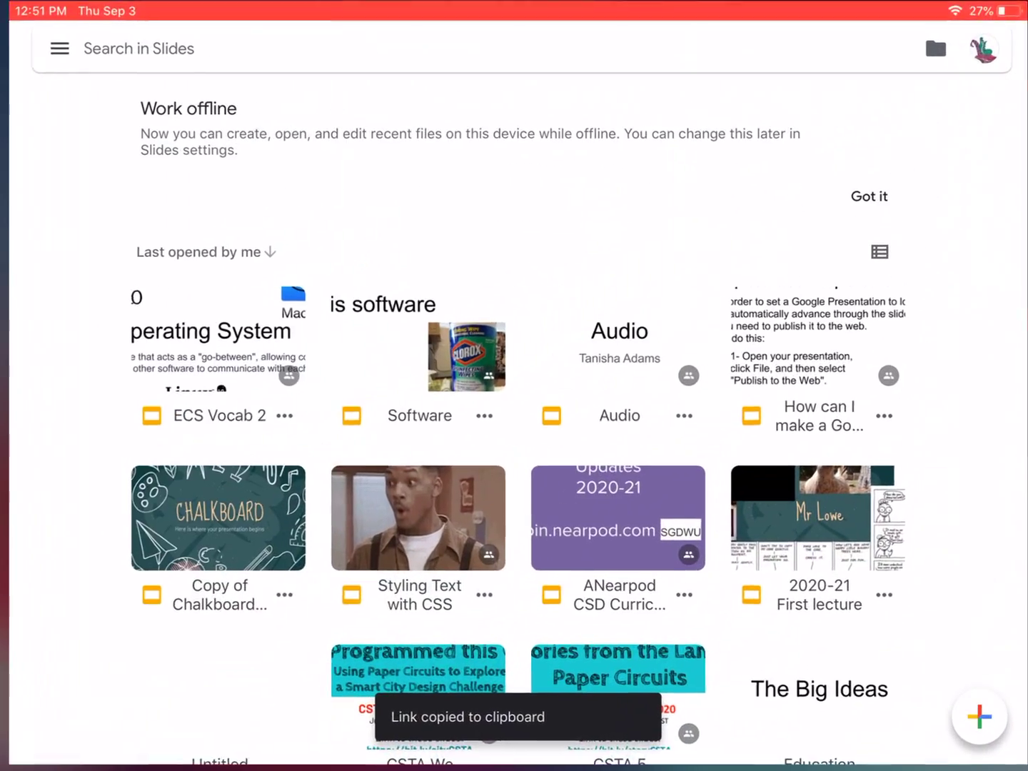
key(home)
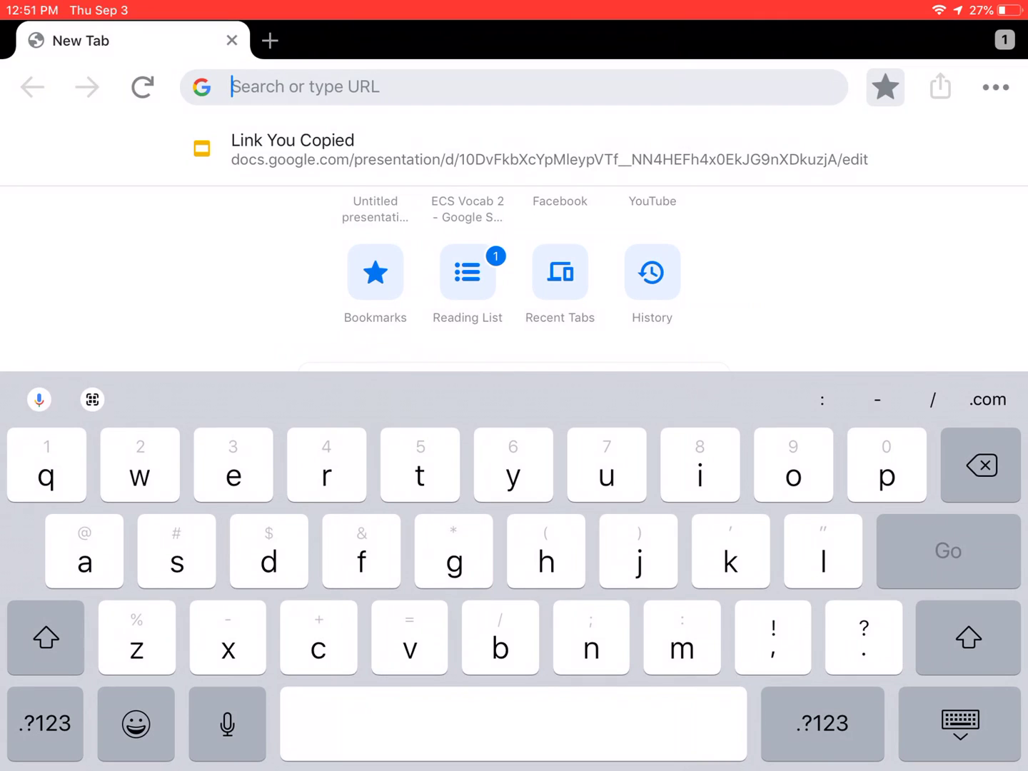
Step: Open the copied ECS Vocab 2 link in Chrome's address bar
click(515, 87)
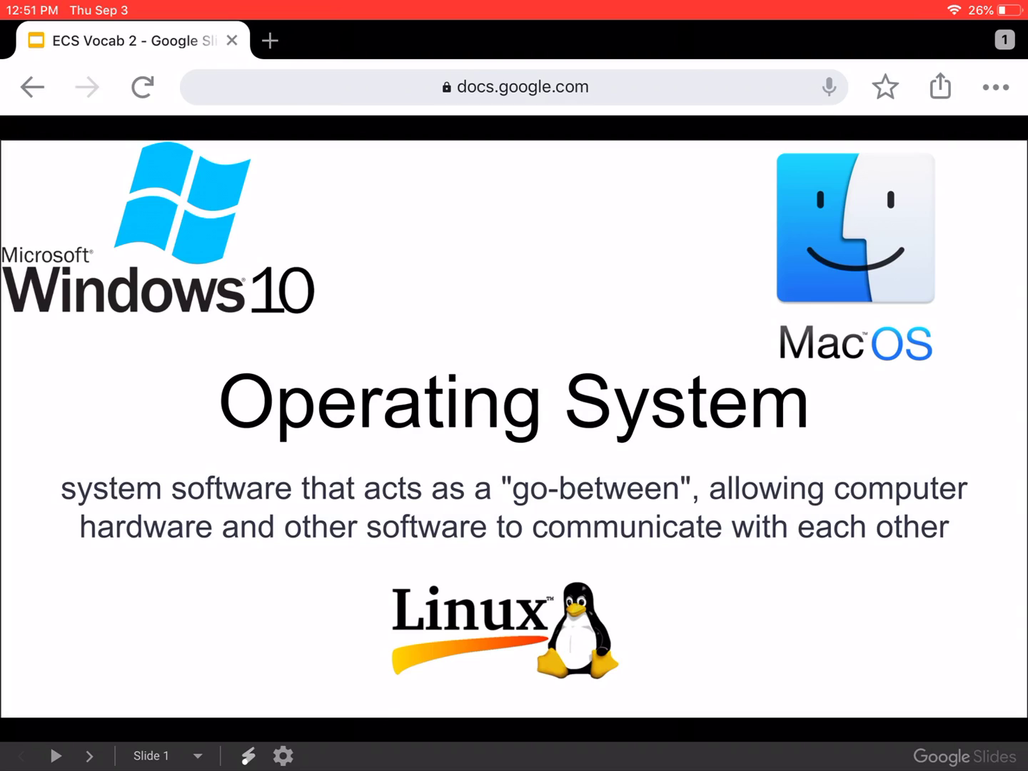
Step: Open the playback settings and show the auto-advance (when played) timing choices
click(285, 756)
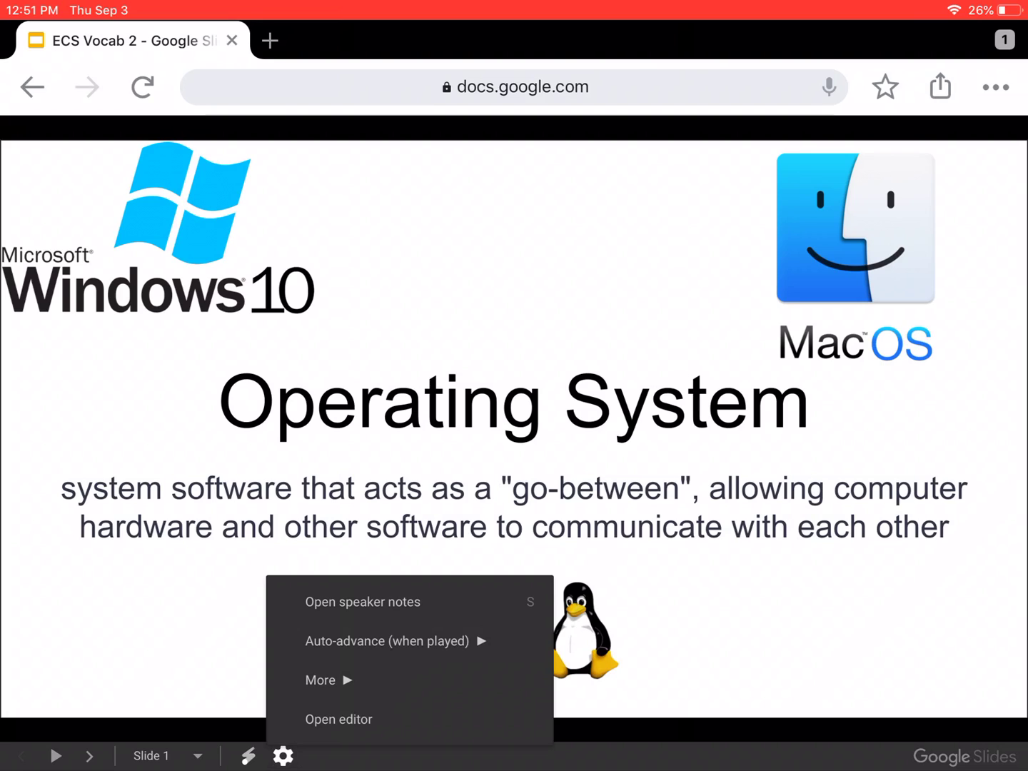
click(395, 642)
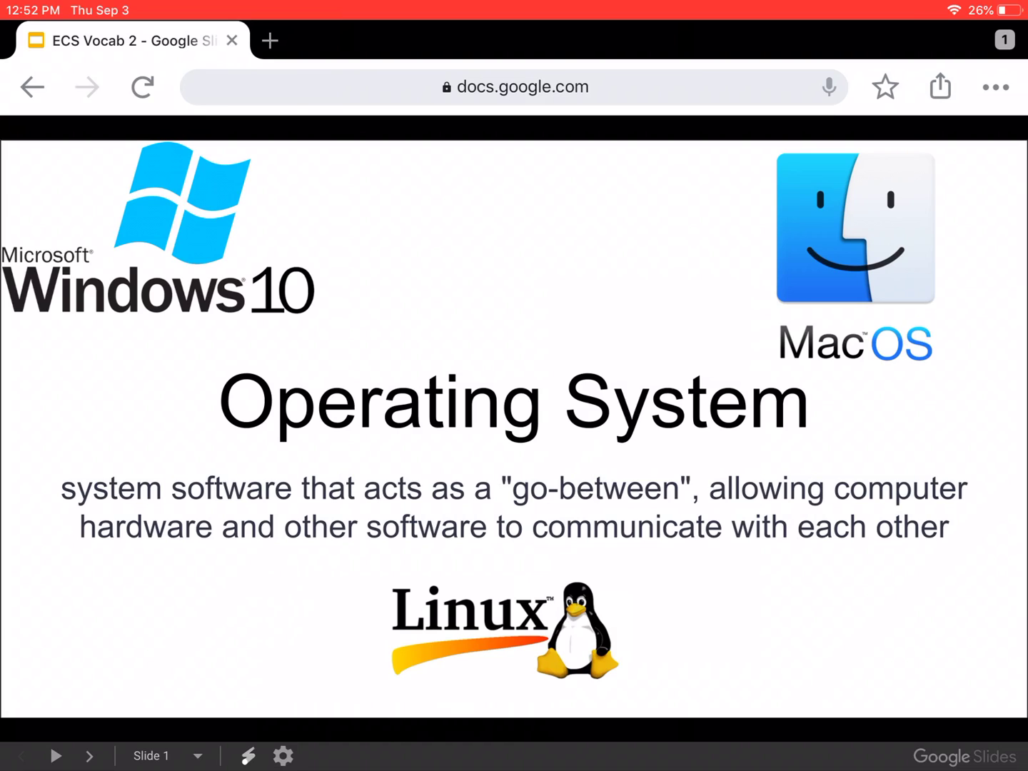
Step: Play the ECS Vocab 2 slideshow through Operating System to the Video slide
click(58, 755)
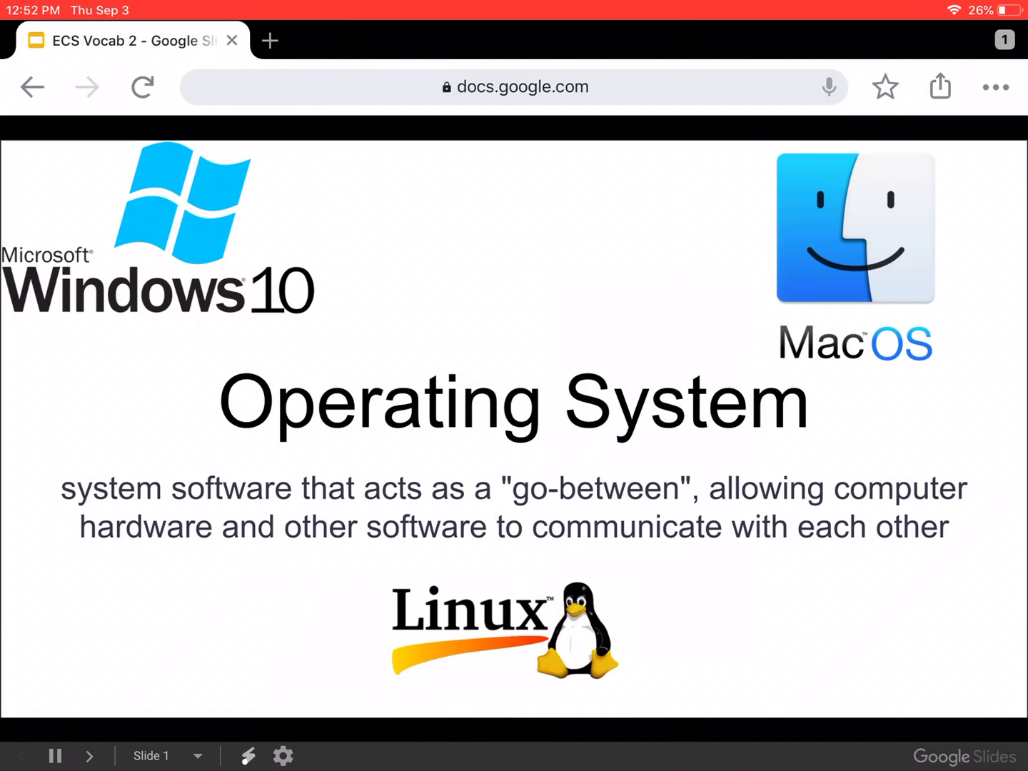
click(89, 755)
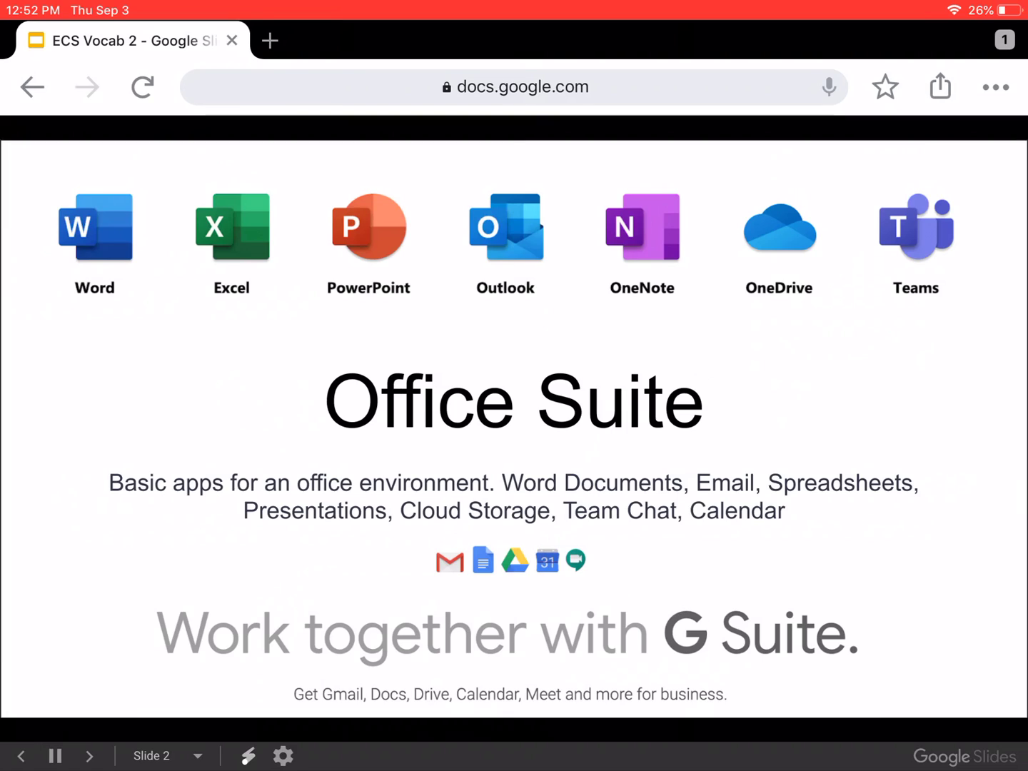
click(88, 756)
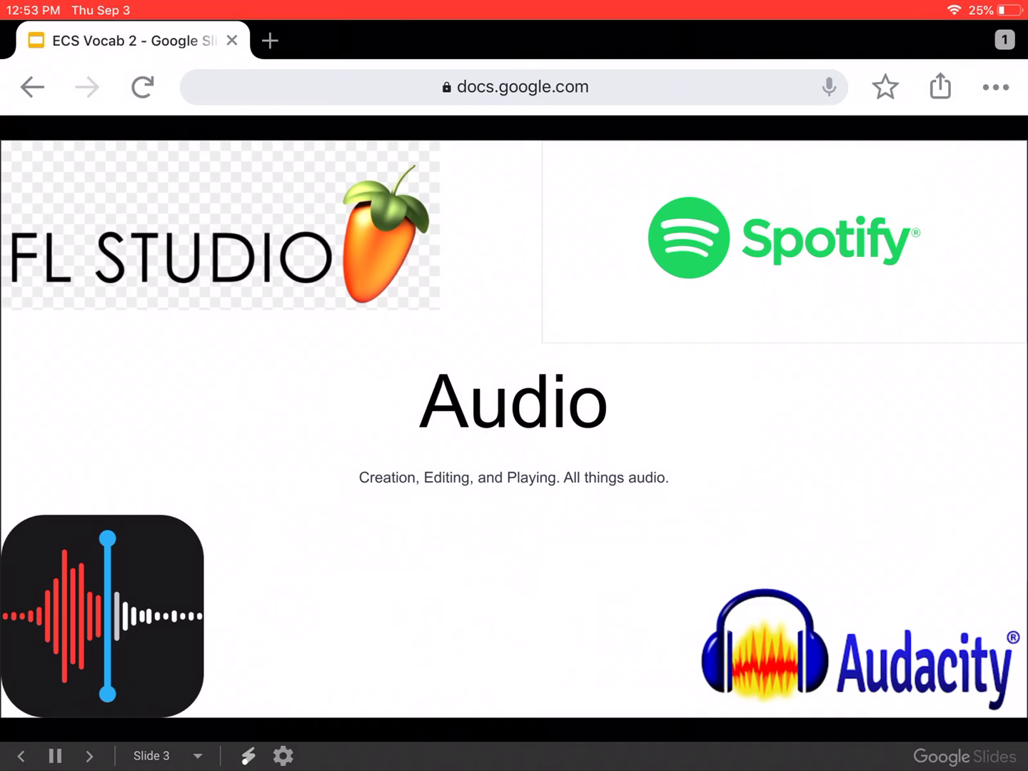
click(89, 755)
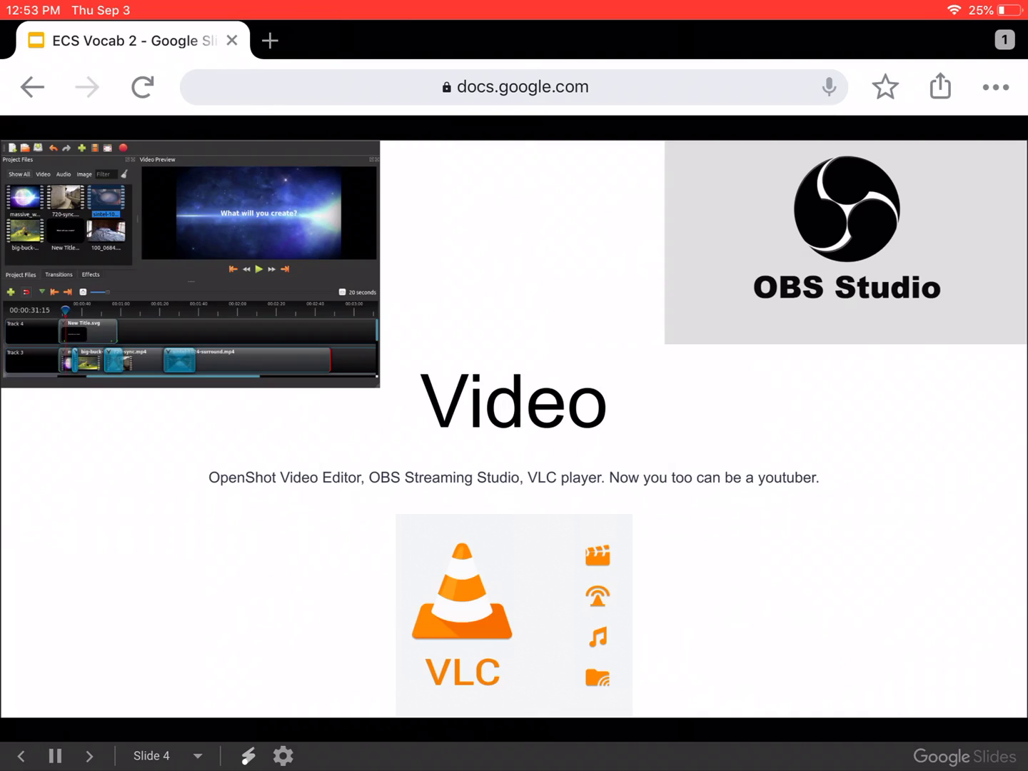